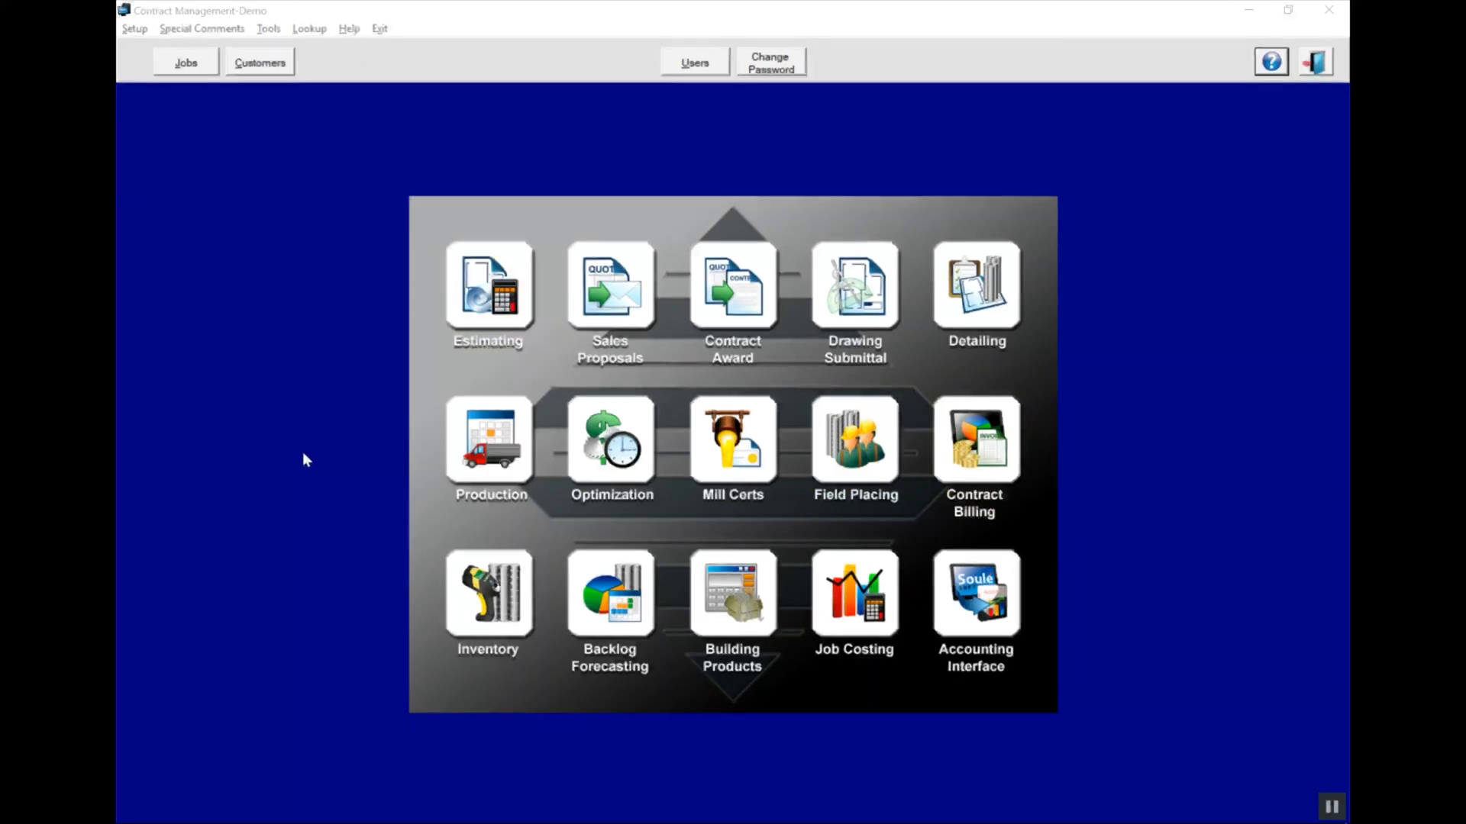
Open Company Options from the Setup menu.
click(136, 29)
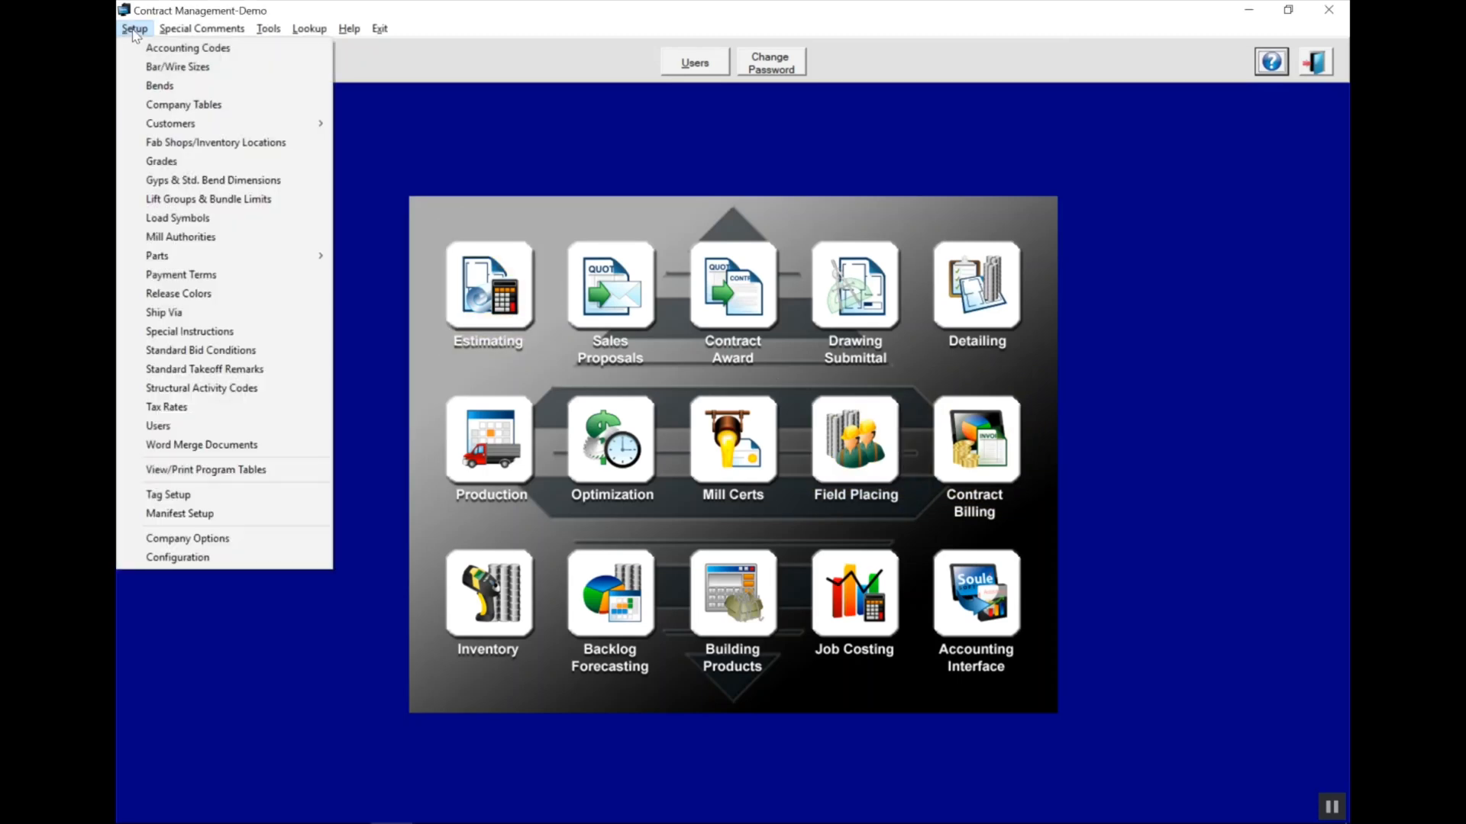
mouse_move(254, 536)
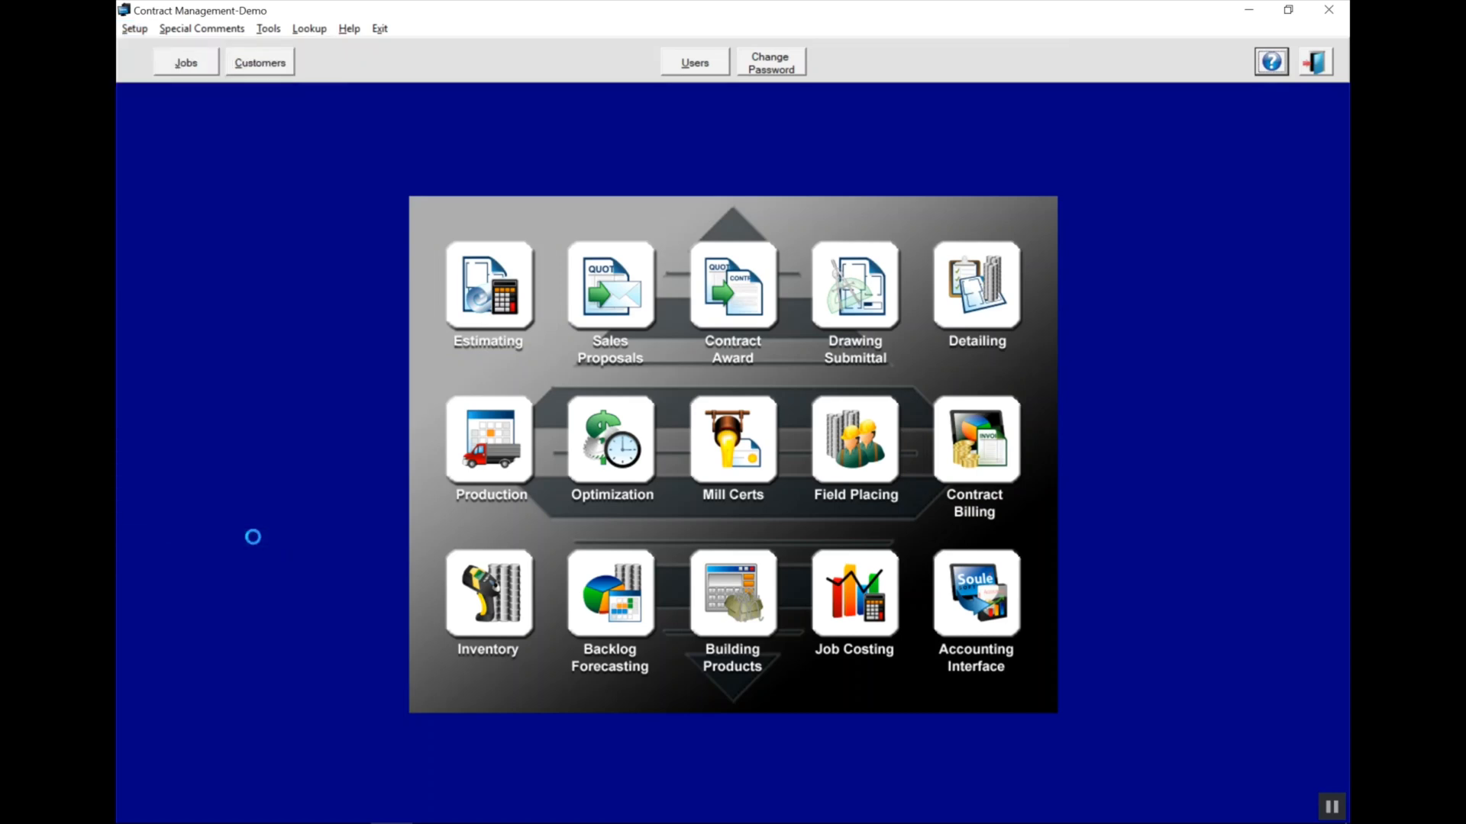
click(134, 27)
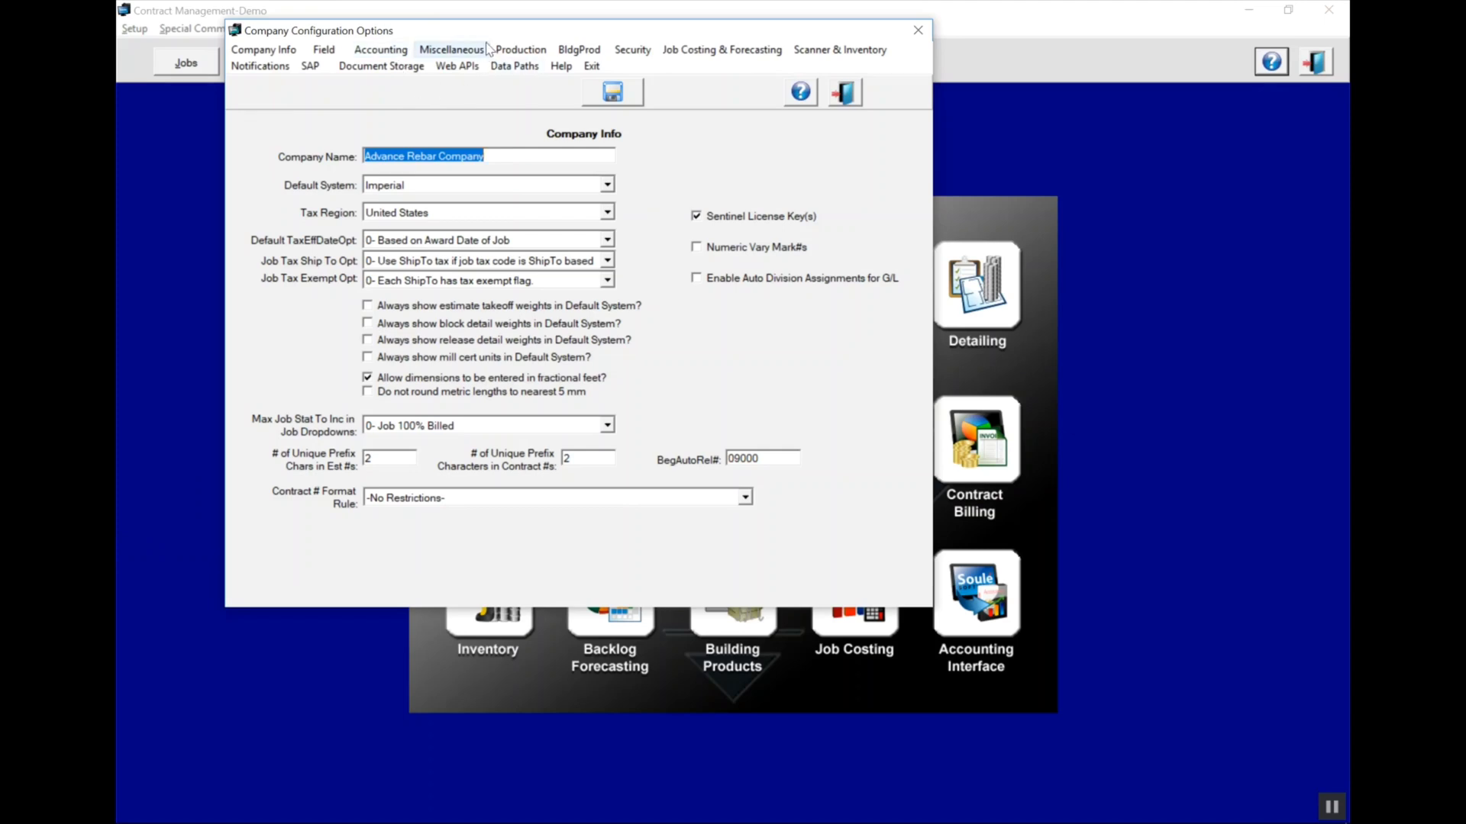
Set SS3-SCANS as the Web API database, save, and acknowledge the Table Updated message.
click(456, 65)
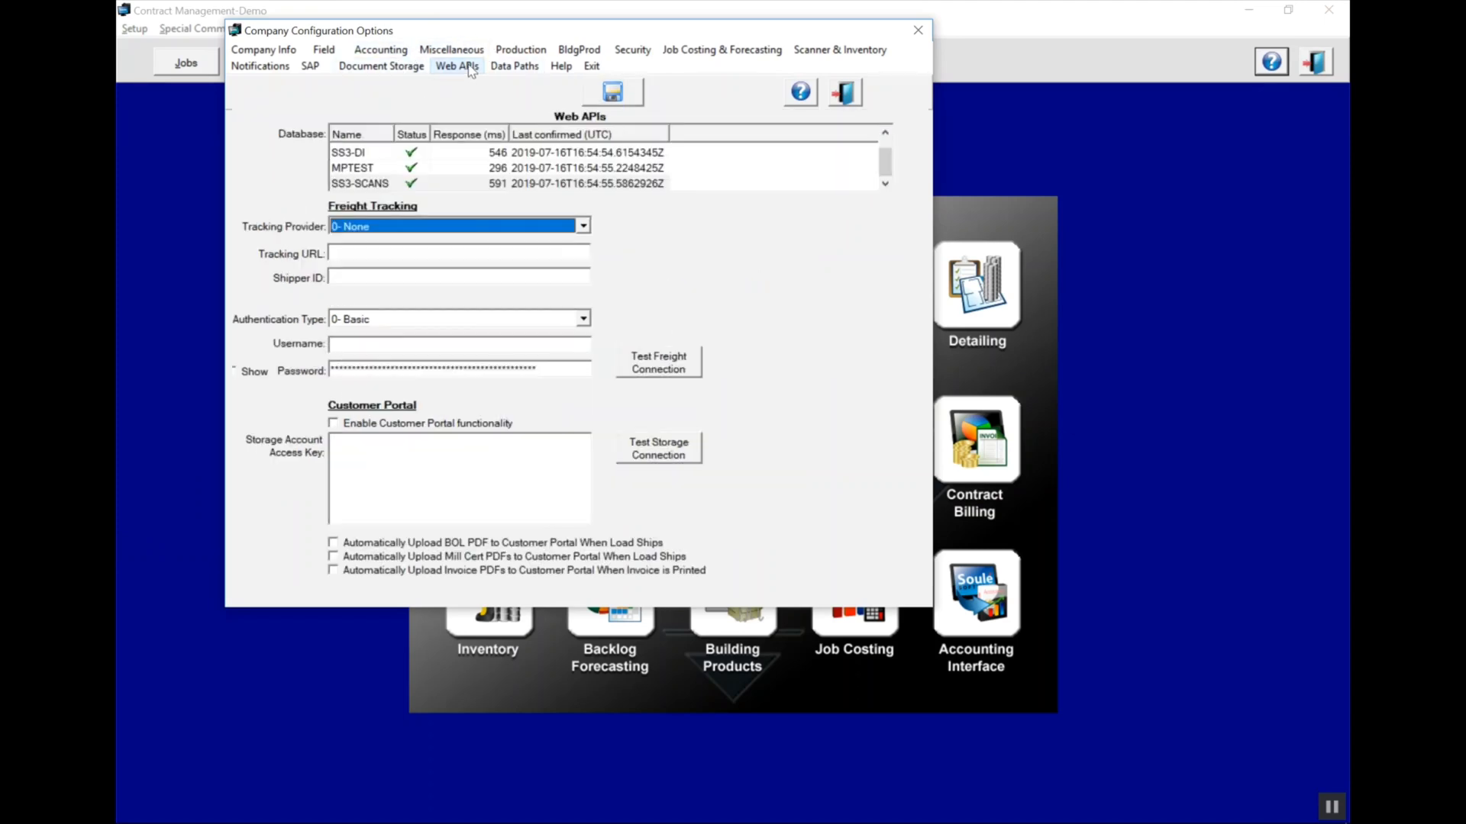
click(383, 183)
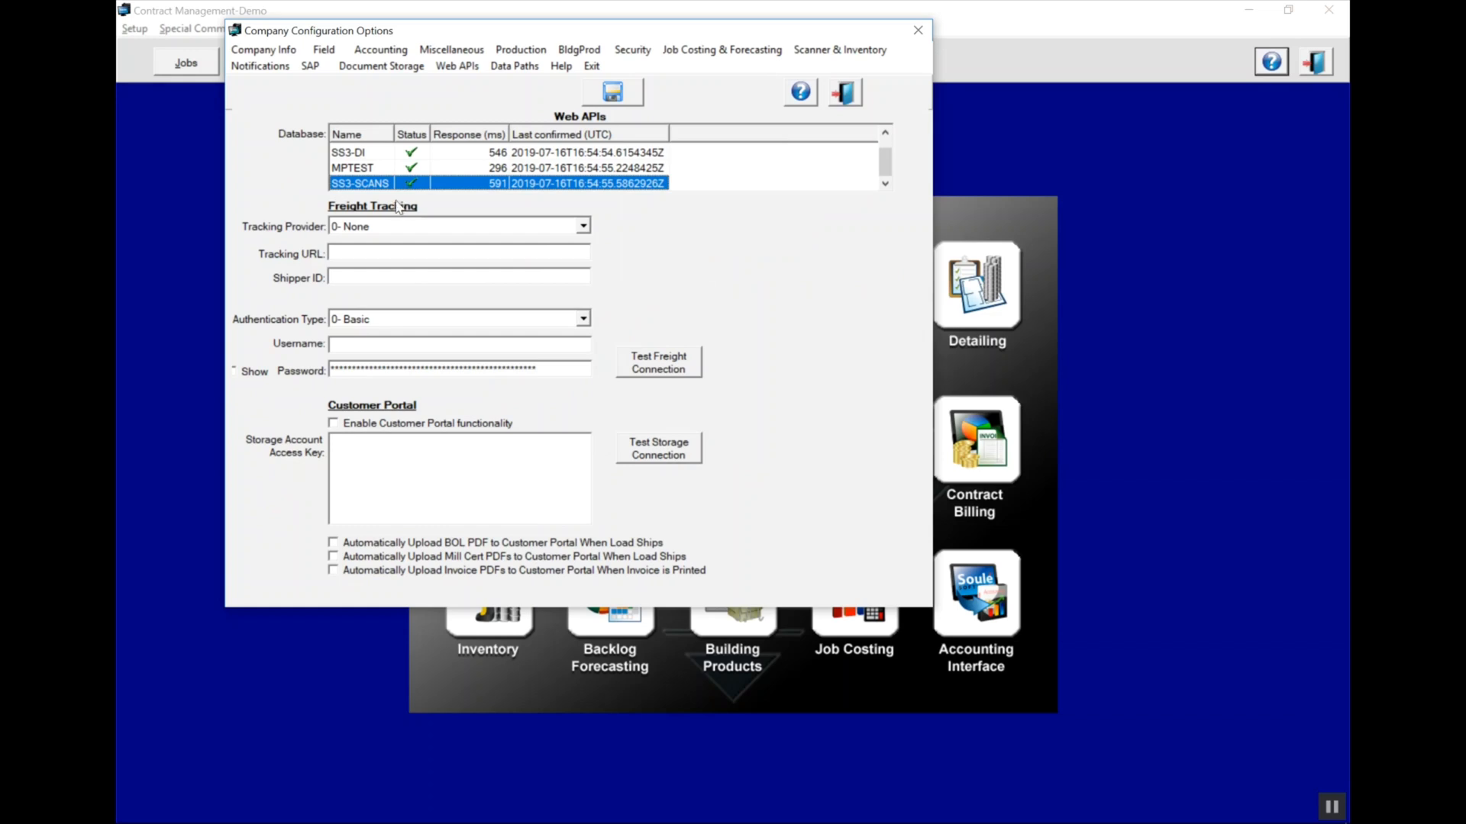
mouse_move(623, 91)
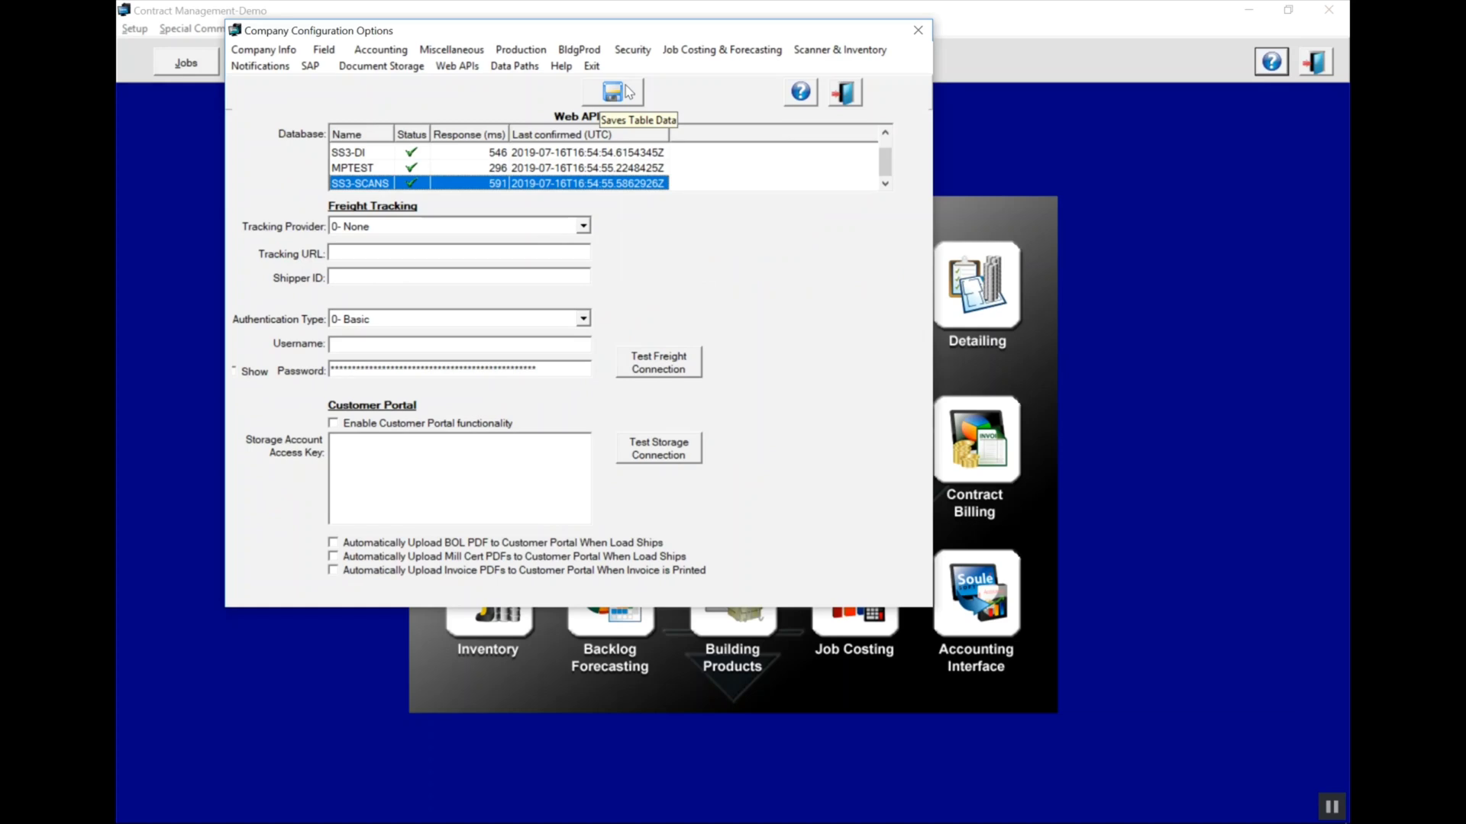
click(611, 92)
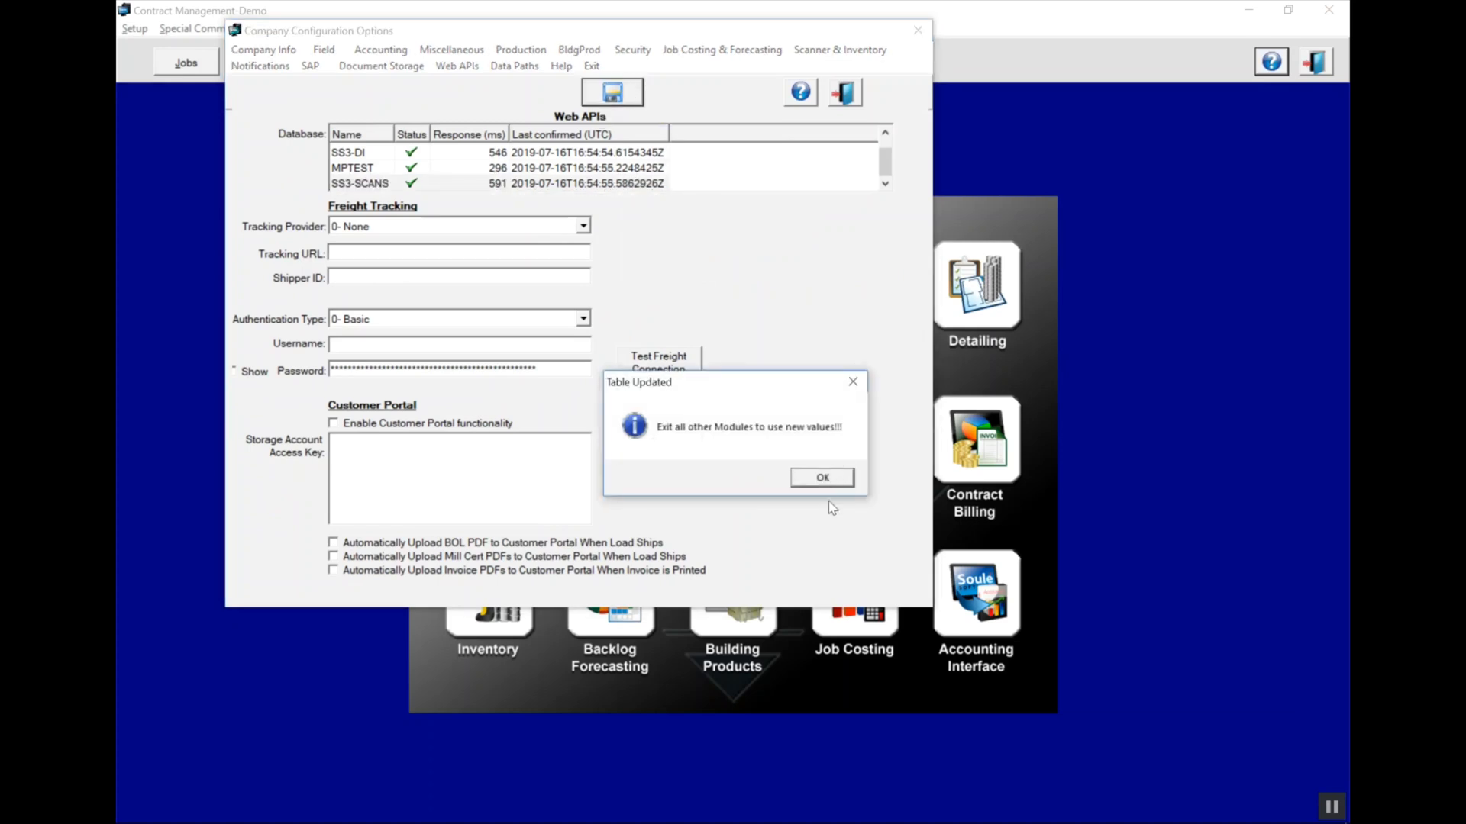
click(822, 478)
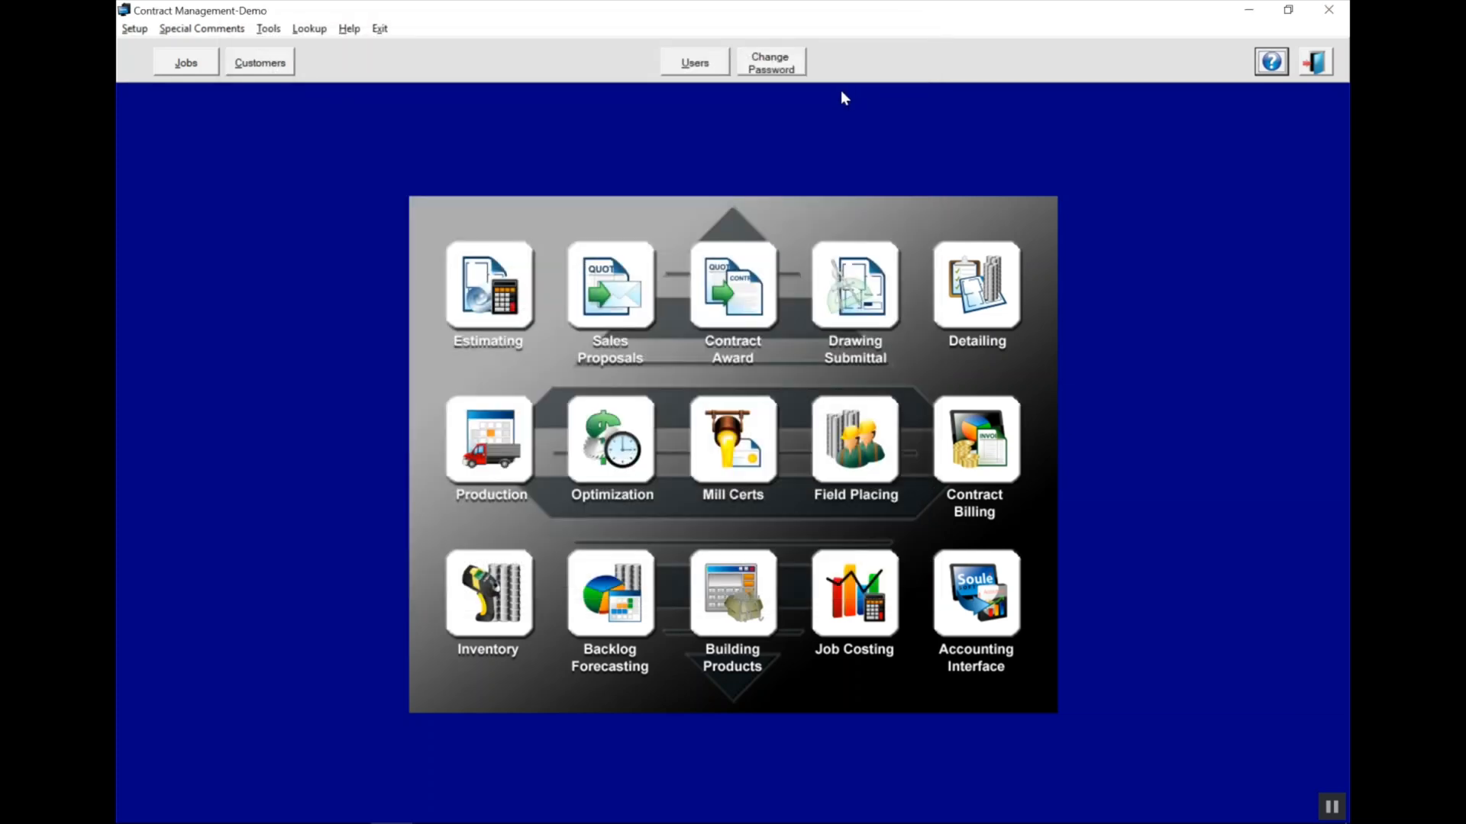
Open the Inventory module and bring up Register Barcode Scanner from its Setup menu.
click(489, 598)
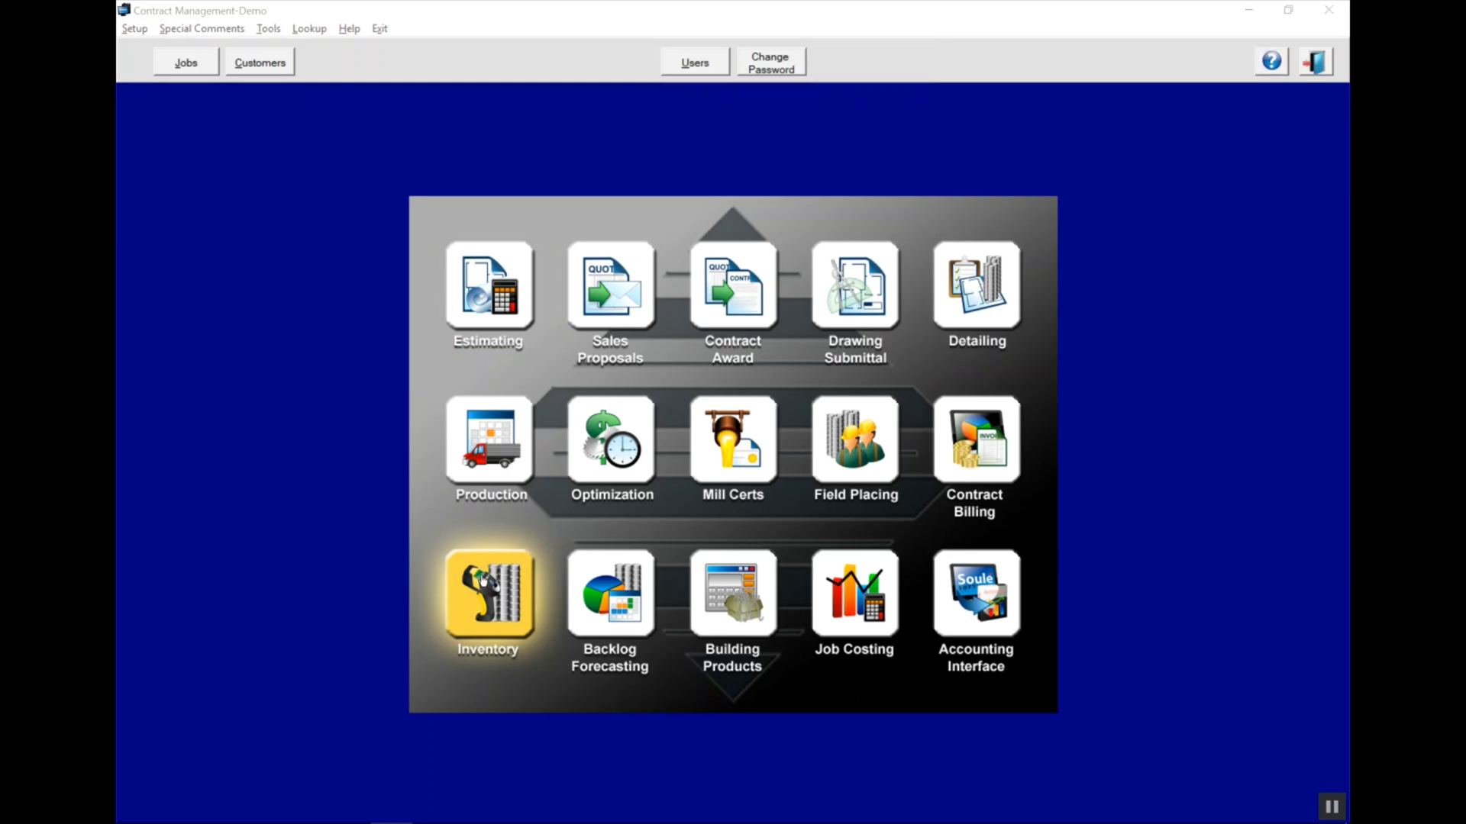
click(489, 599)
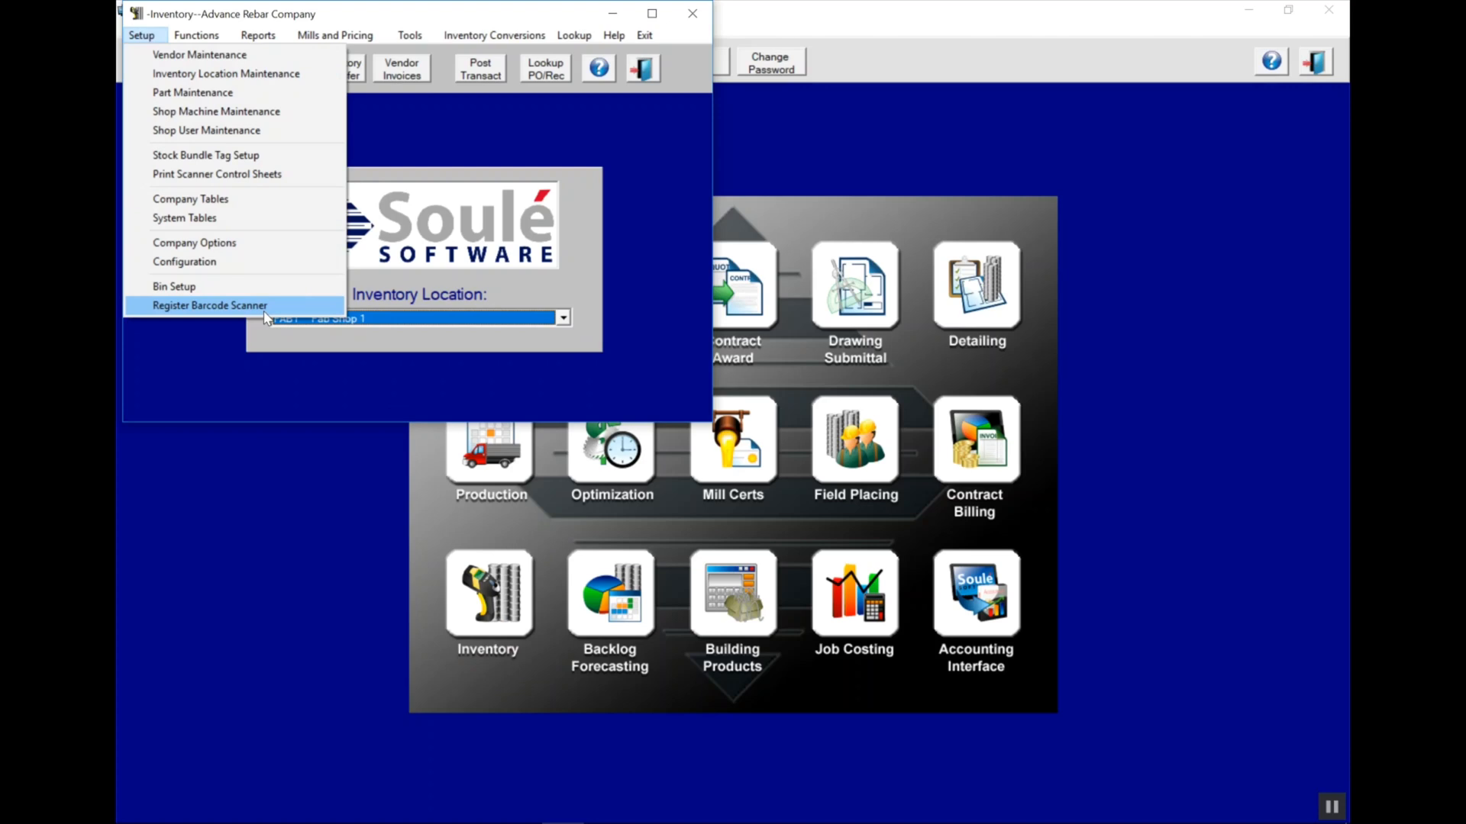
click(209, 306)
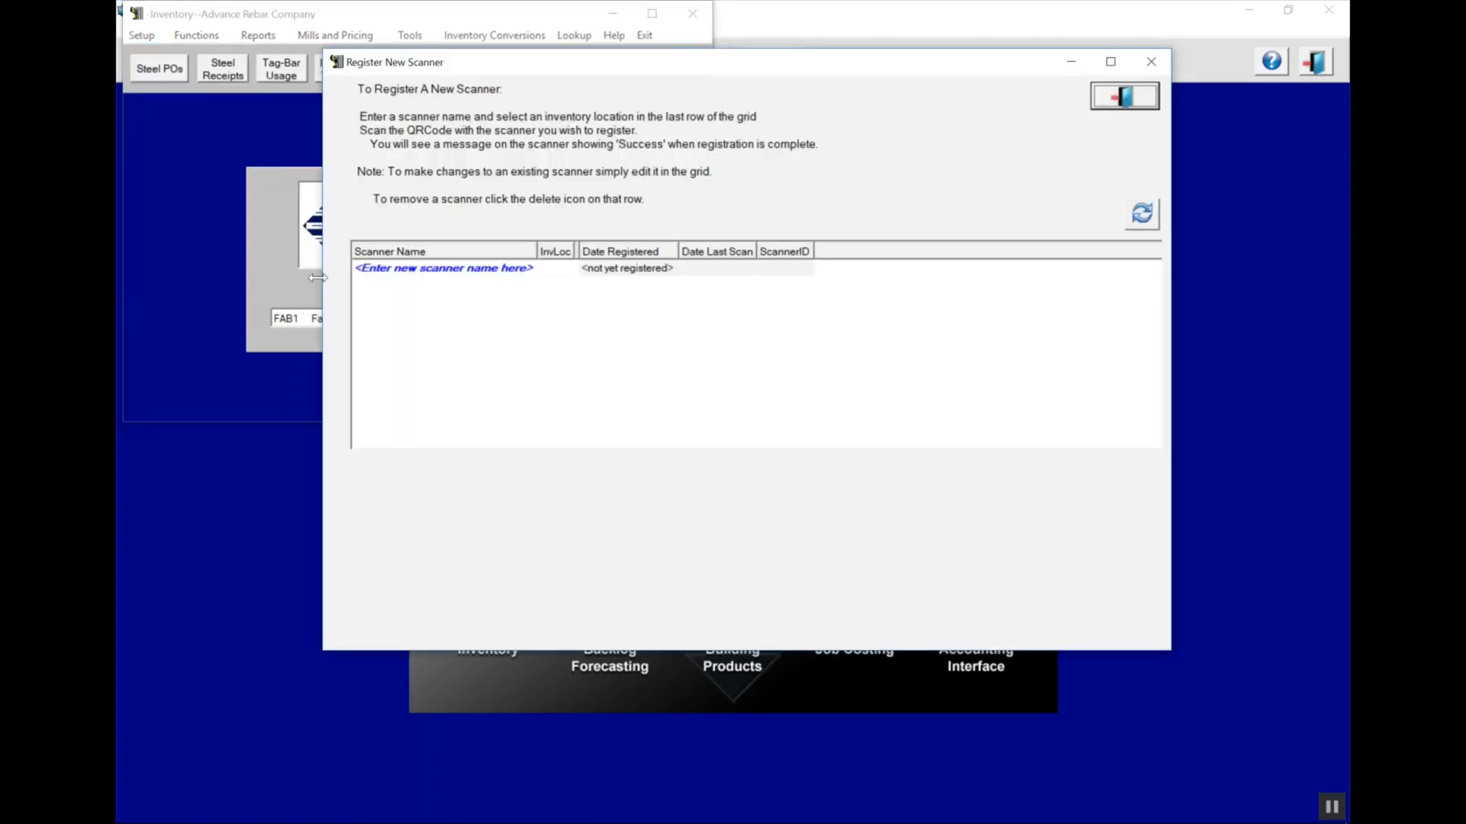
mouse_move(430, 294)
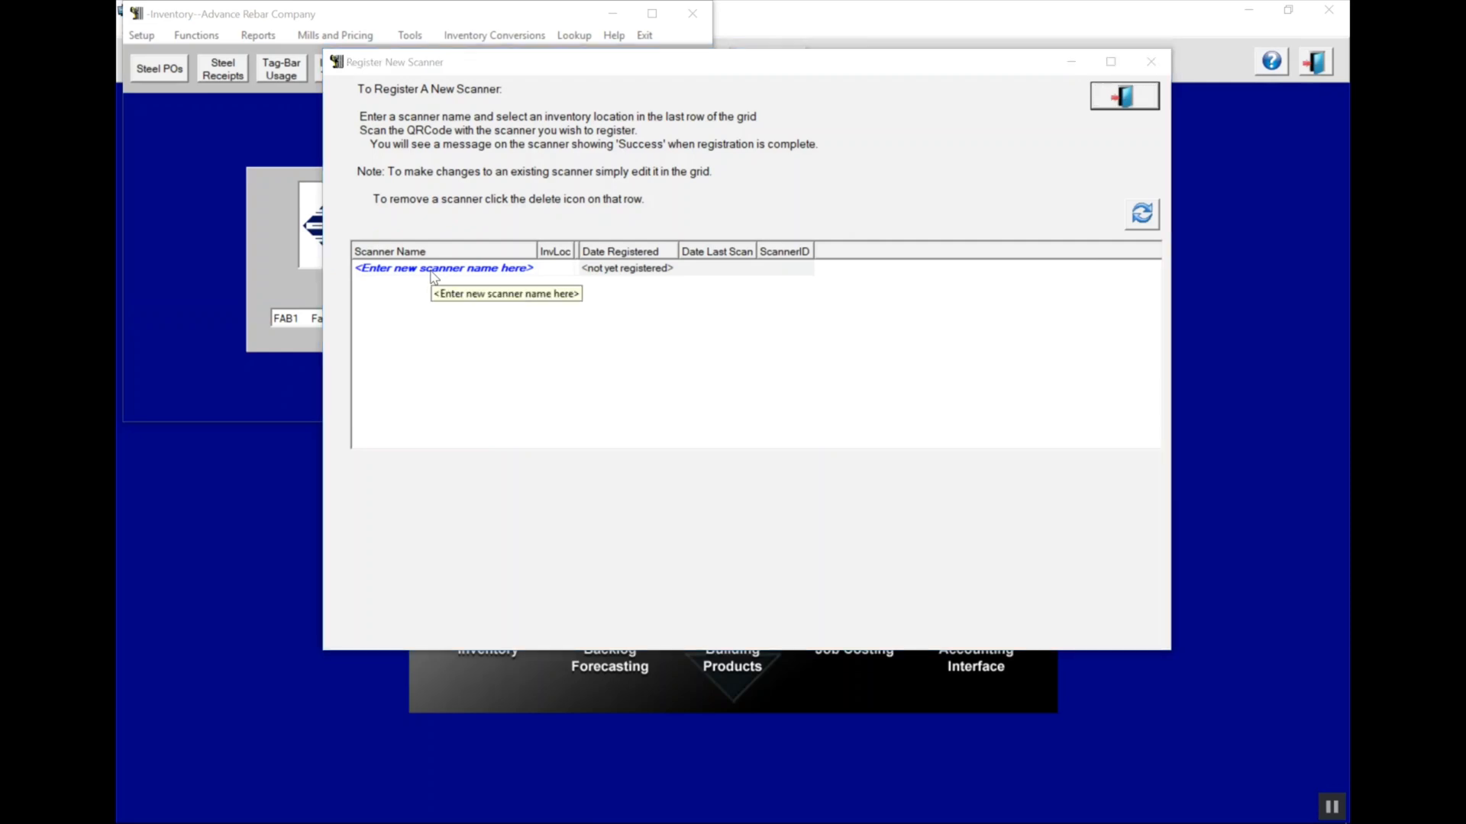
Enter scanner name Advance Rebar Scanner 01 and assign inventory location FAB1 (Shop 1).
click(443, 268)
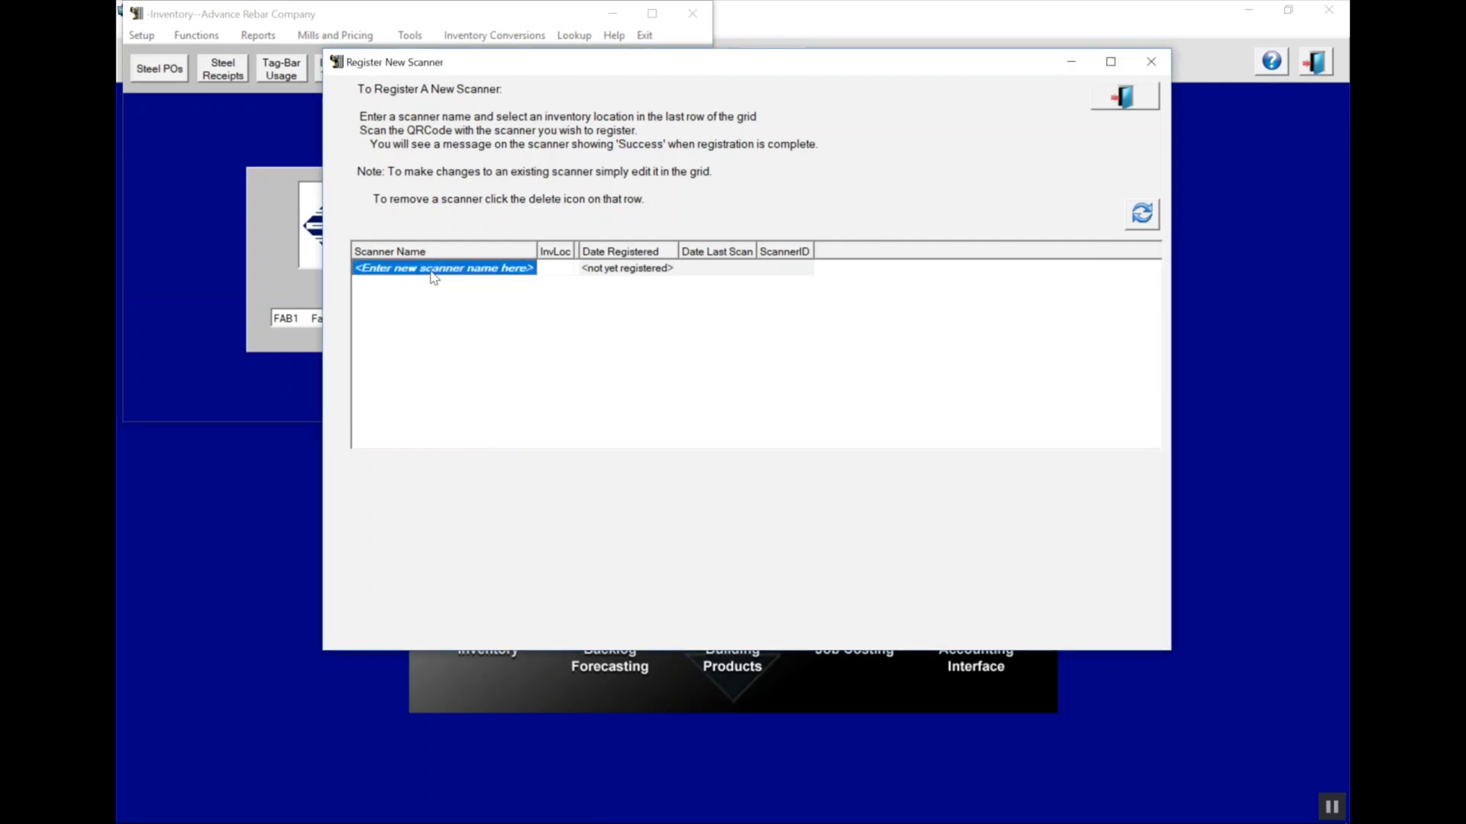
click(443, 267)
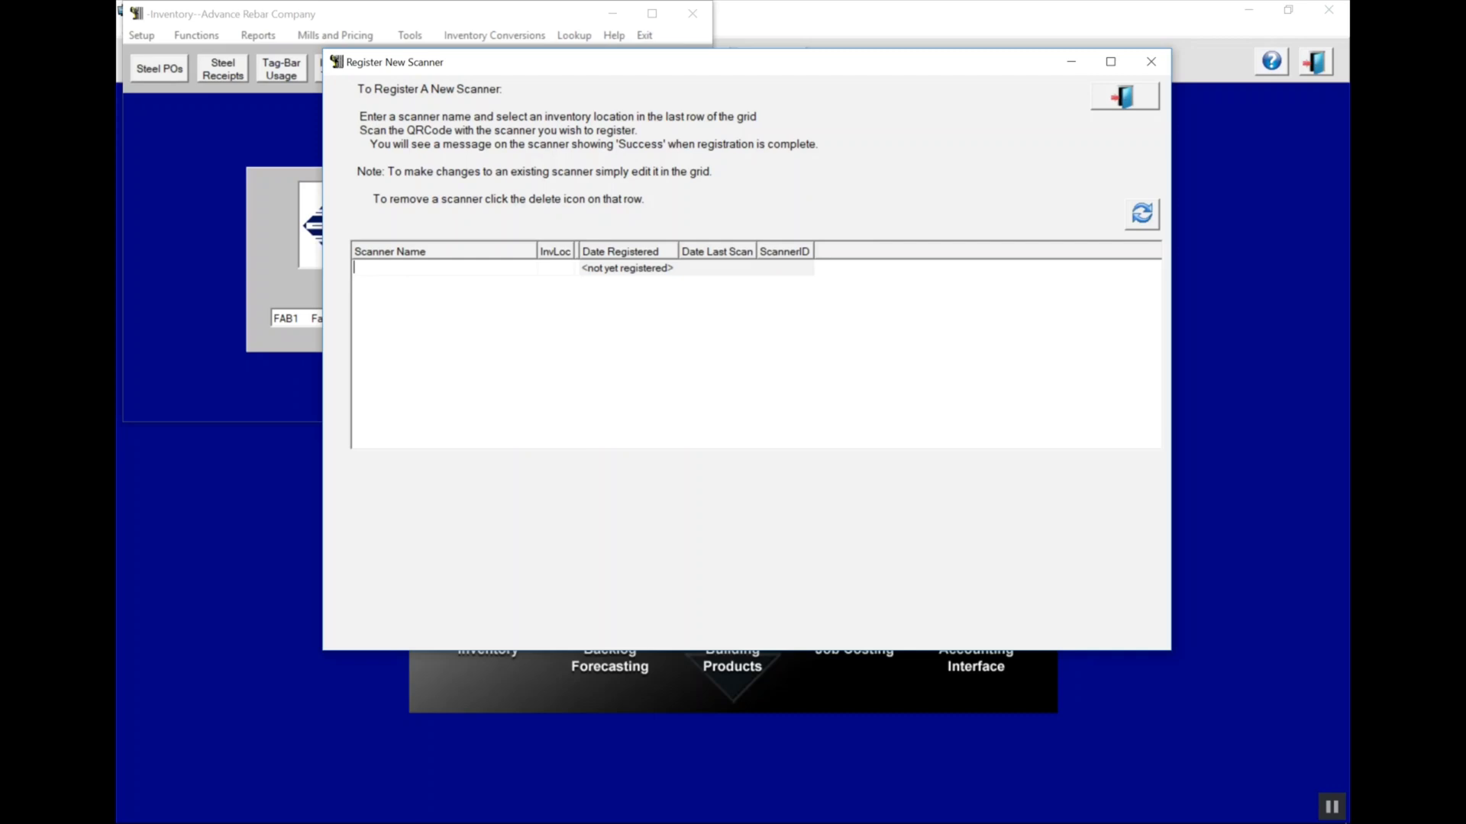
text(Advance Rebar Scanner 01)
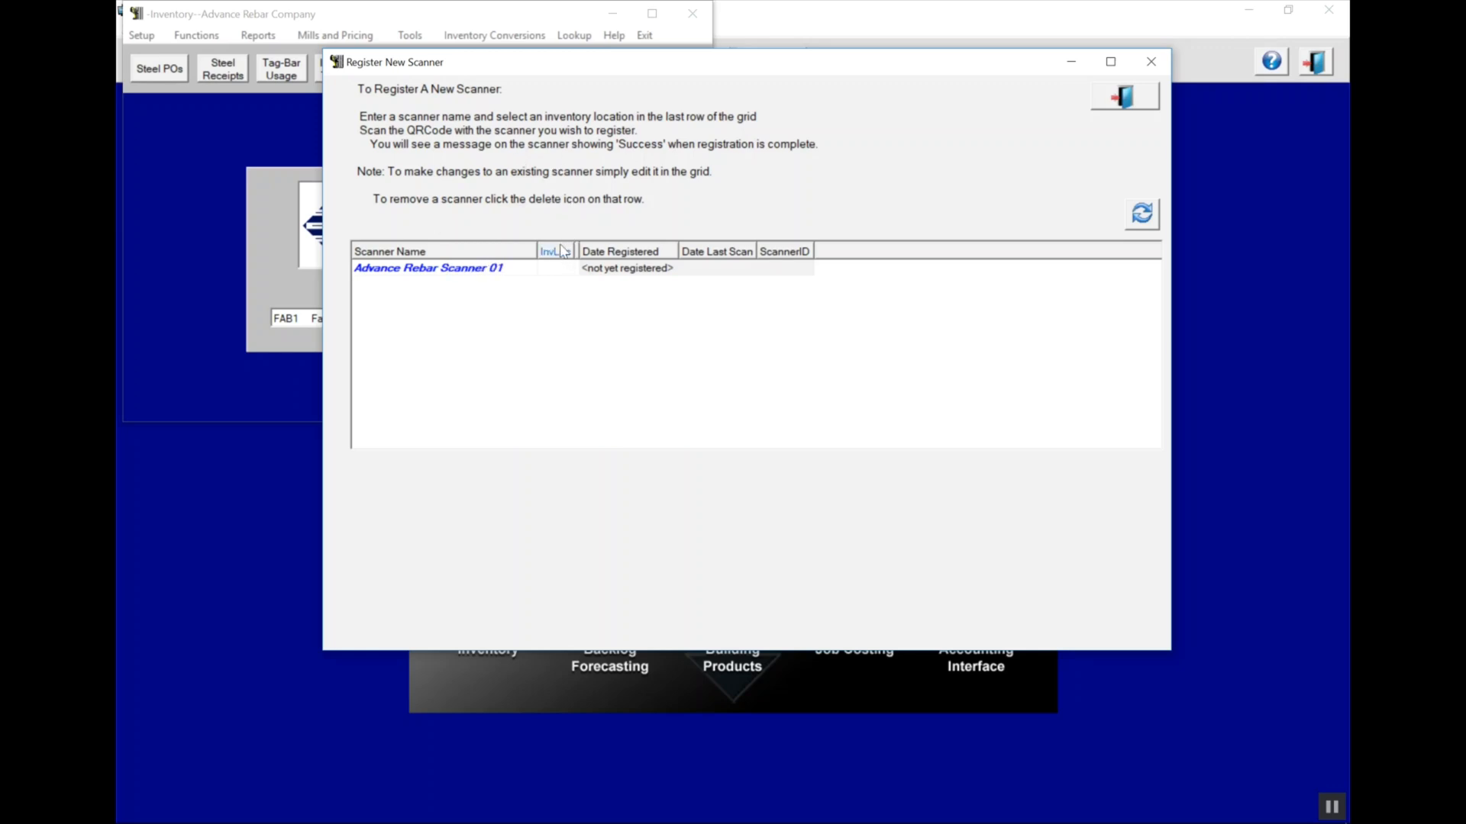
click(565, 267)
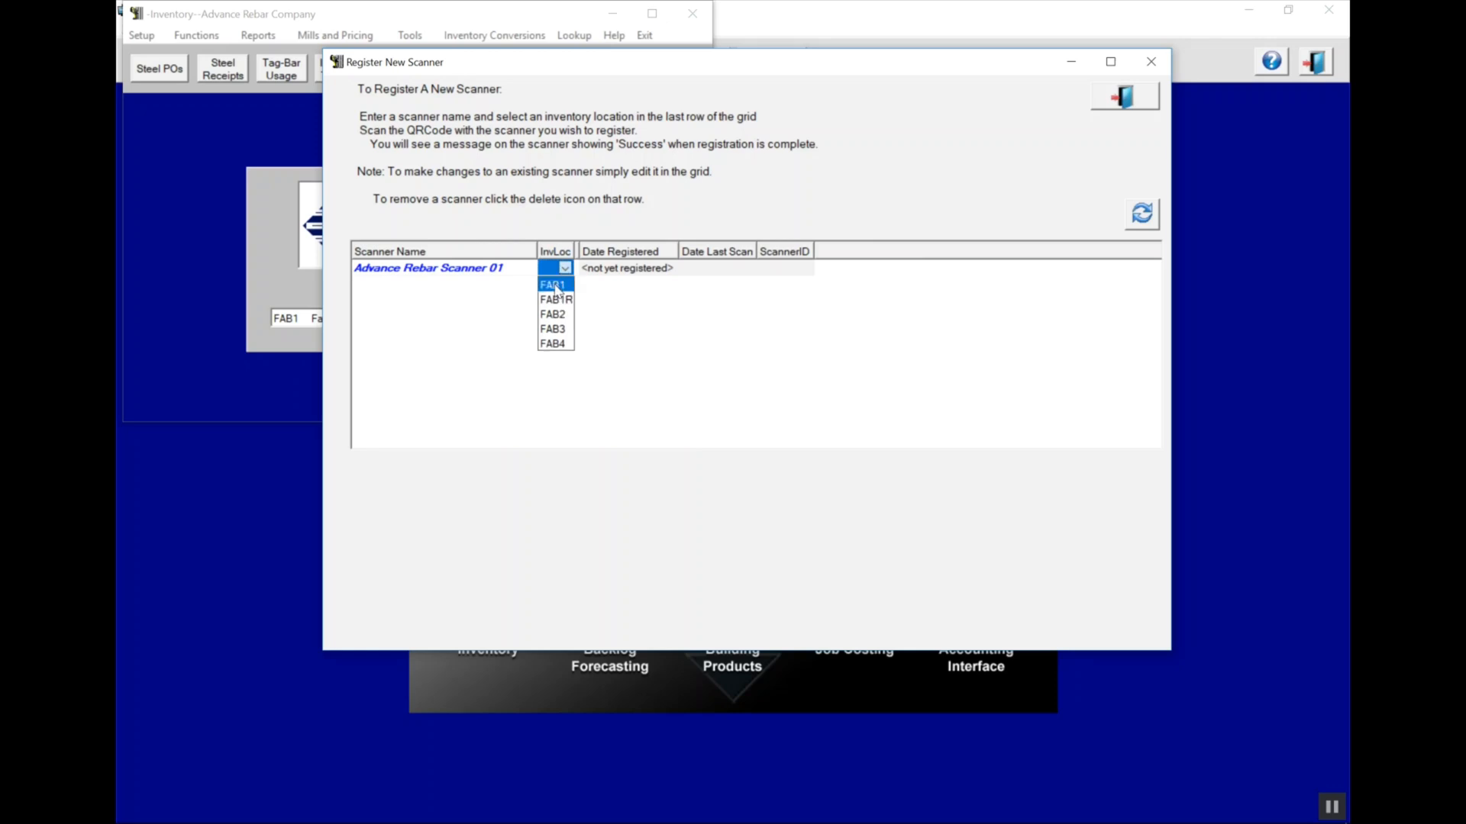
click(551, 284)
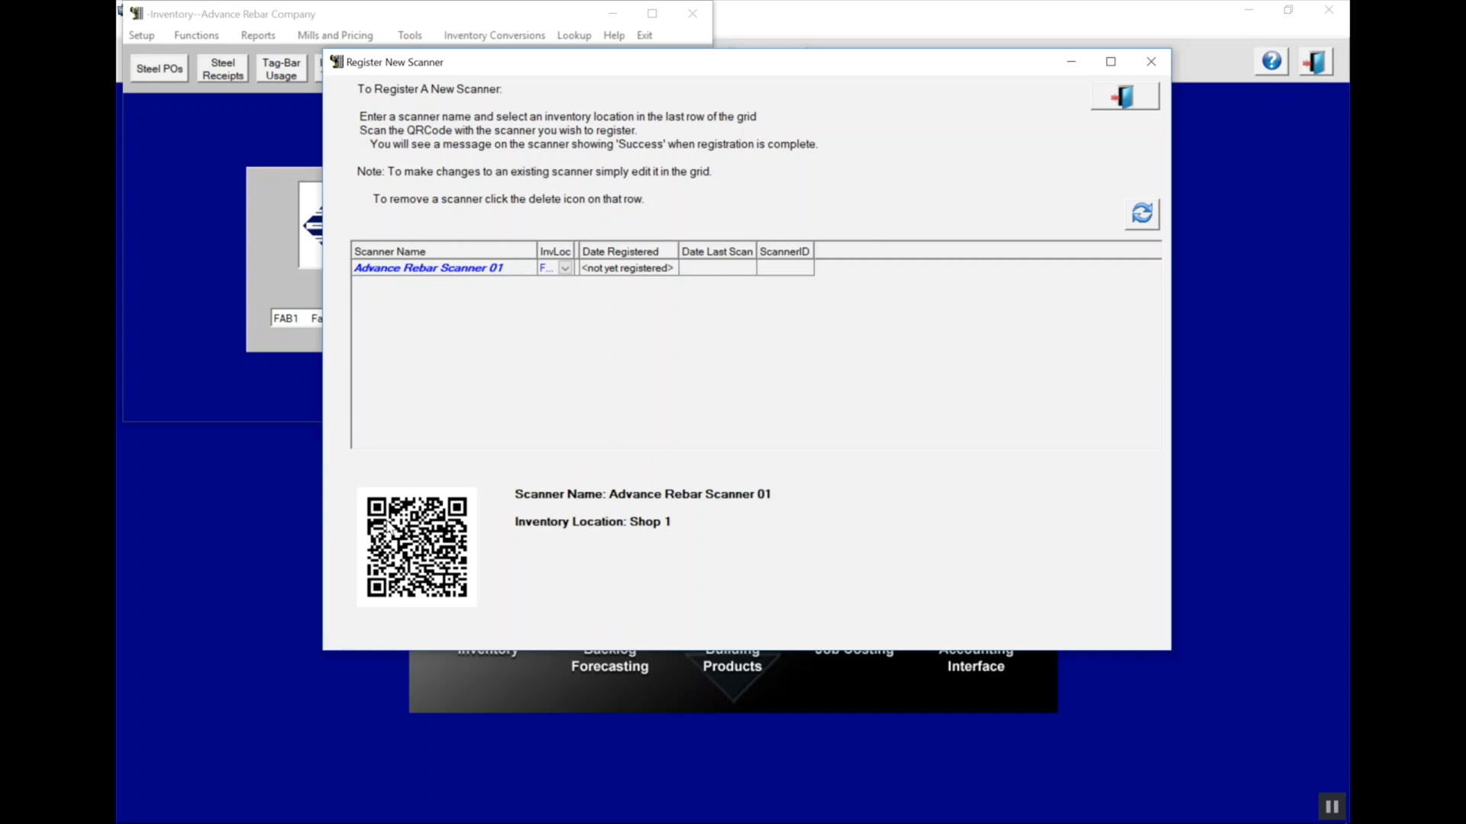
mouse_move(522, 549)
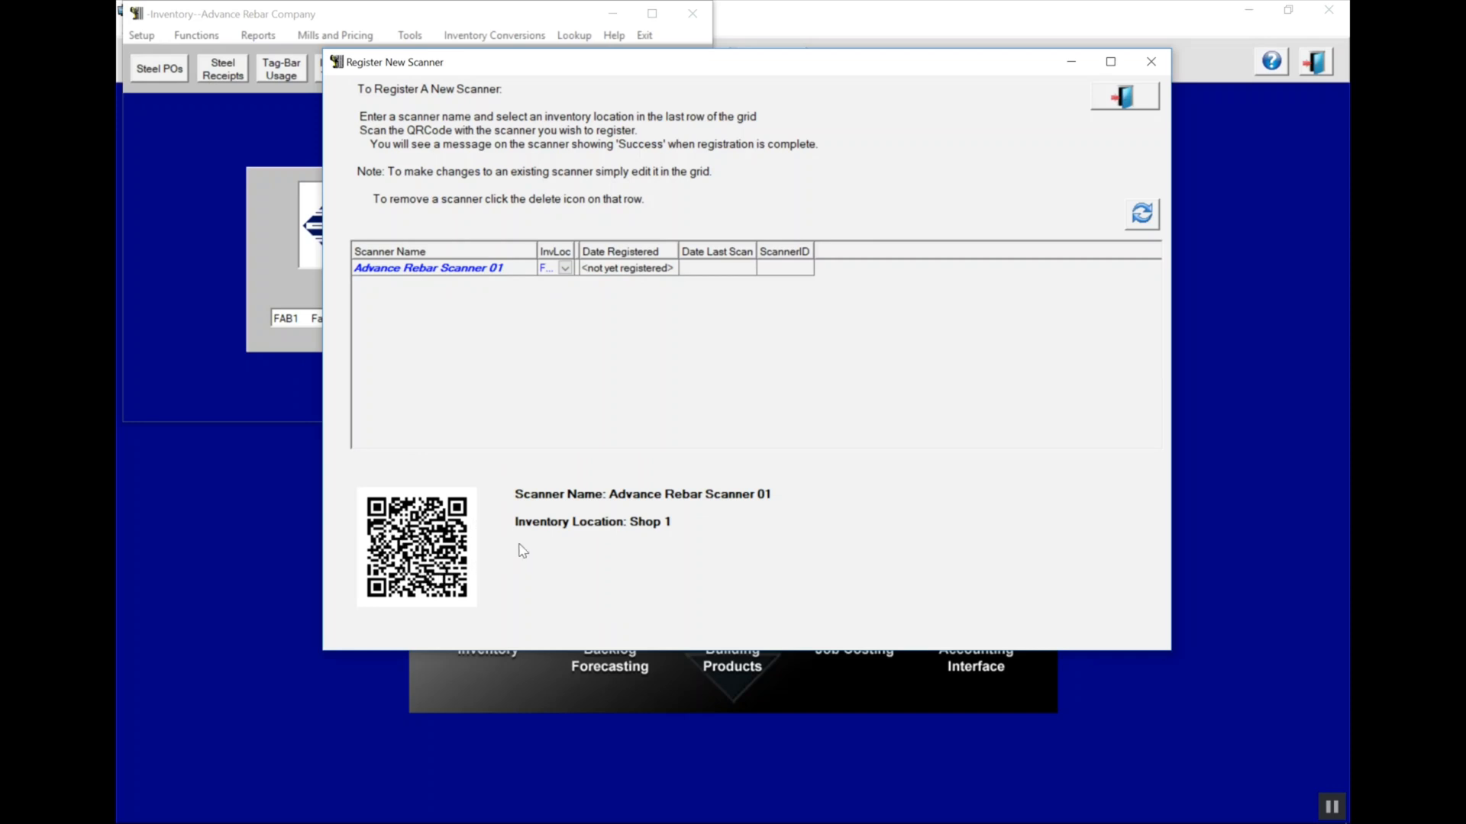